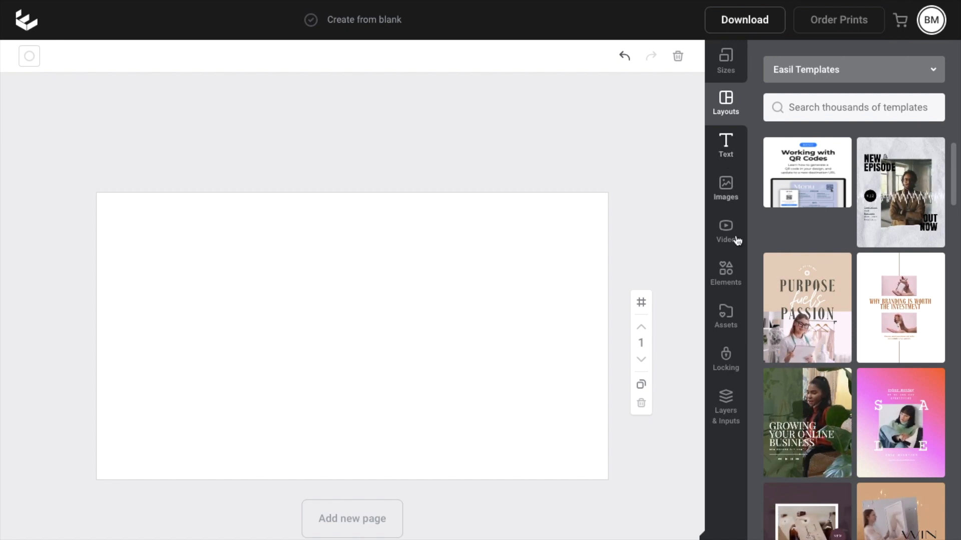
- Show the Elements categories (tables, QR codes, banners) in the left sidebar
left_click(725, 272)
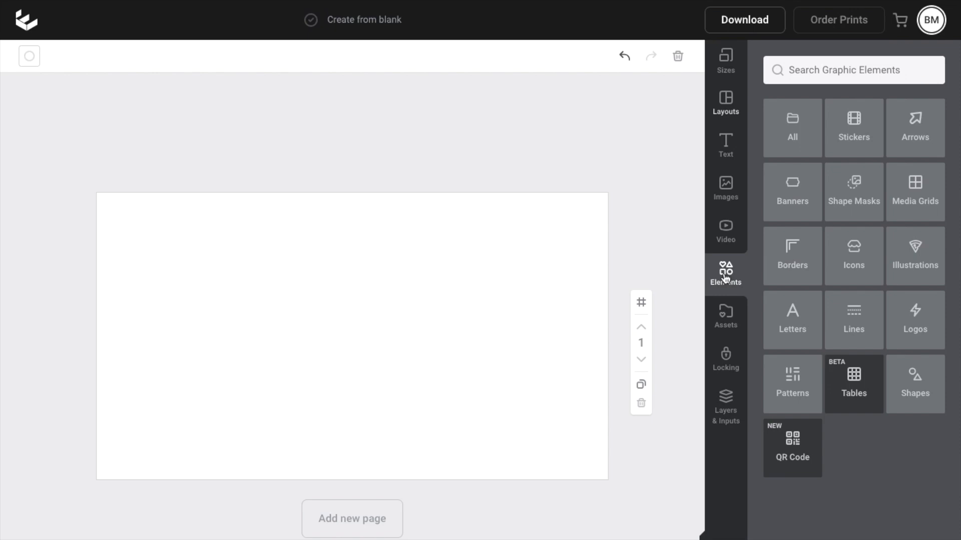
mouse_move(823, 136)
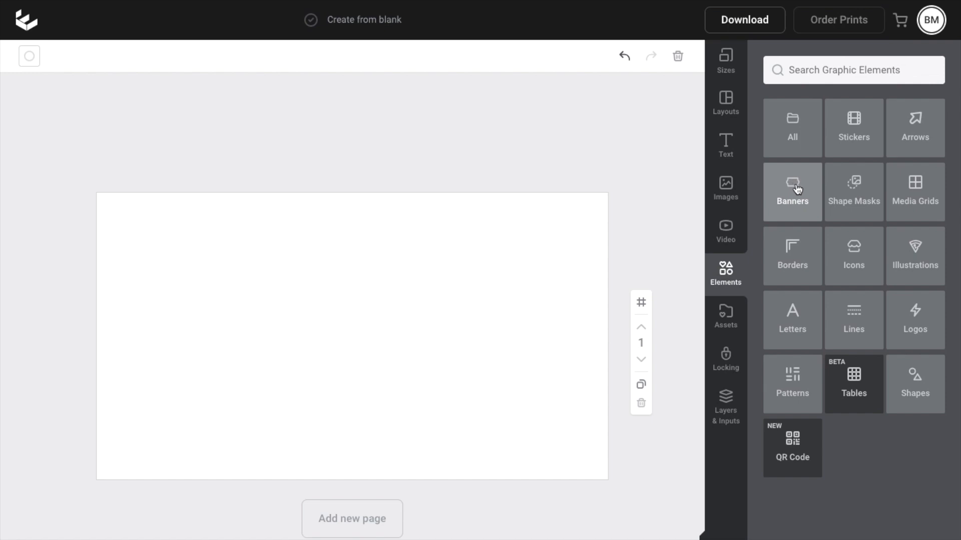
- Add the orange ribbon banner from Banners and stretch it slightly wider
left_click(791, 192)
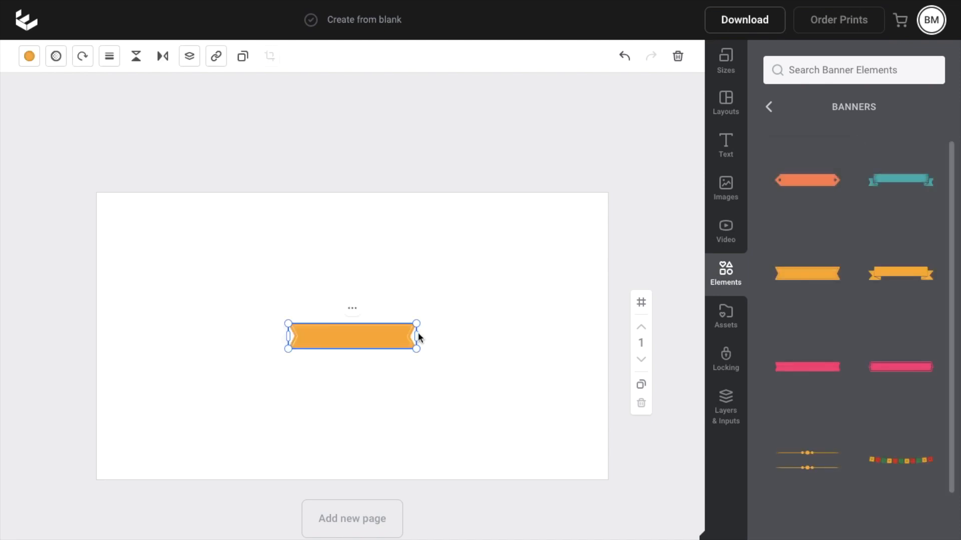
left_click_drag(352, 335, 198, 239)
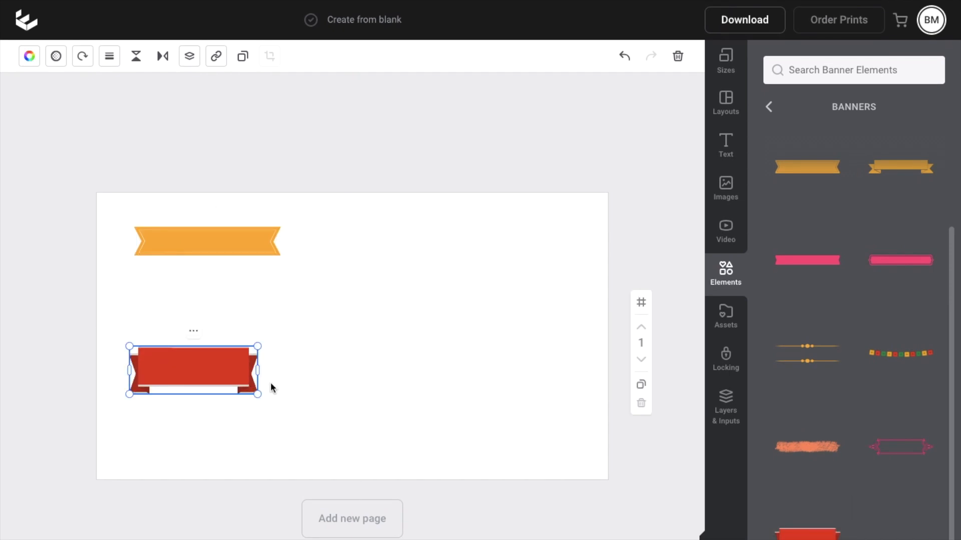
- Enlarge the red ribbon banner below the orange one and deselect it
left_click_drag(260, 394, 384, 439)
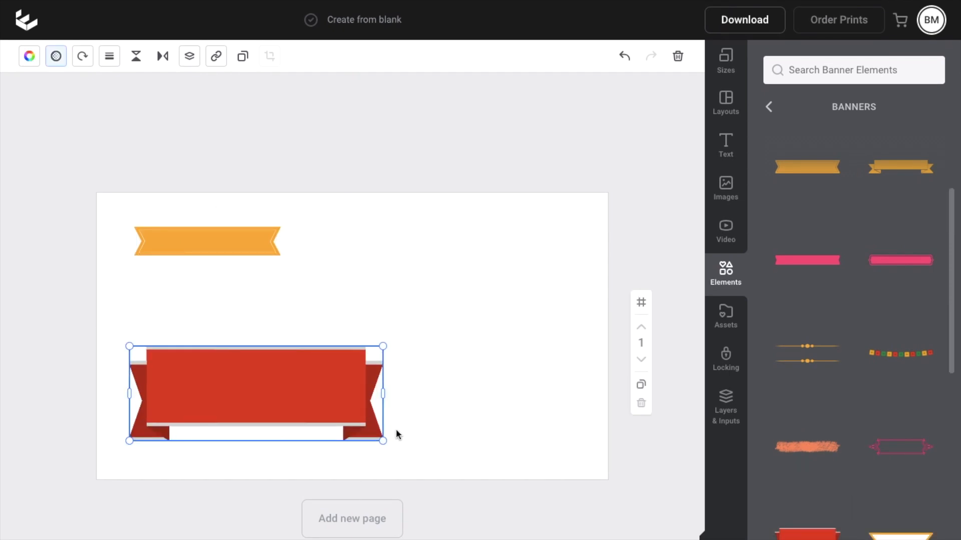
left_click(456, 404)
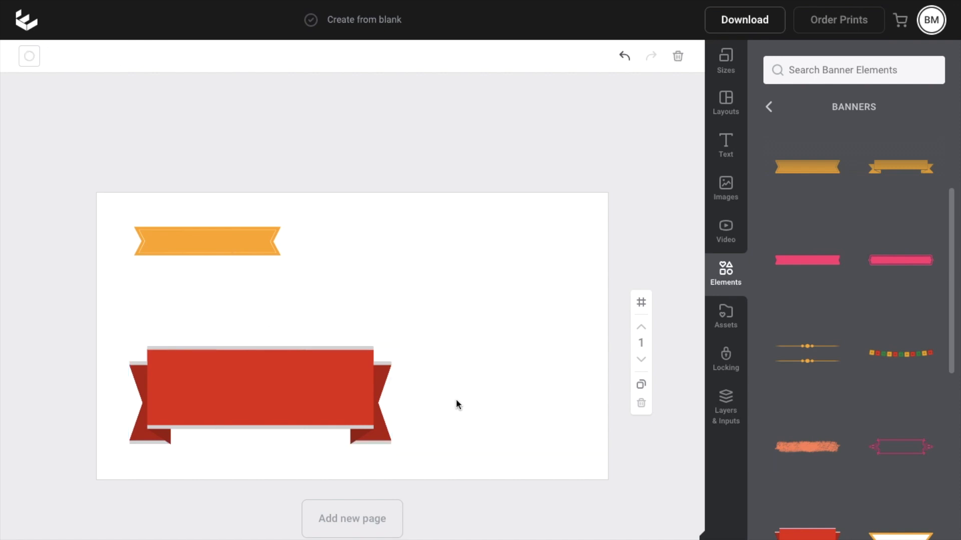